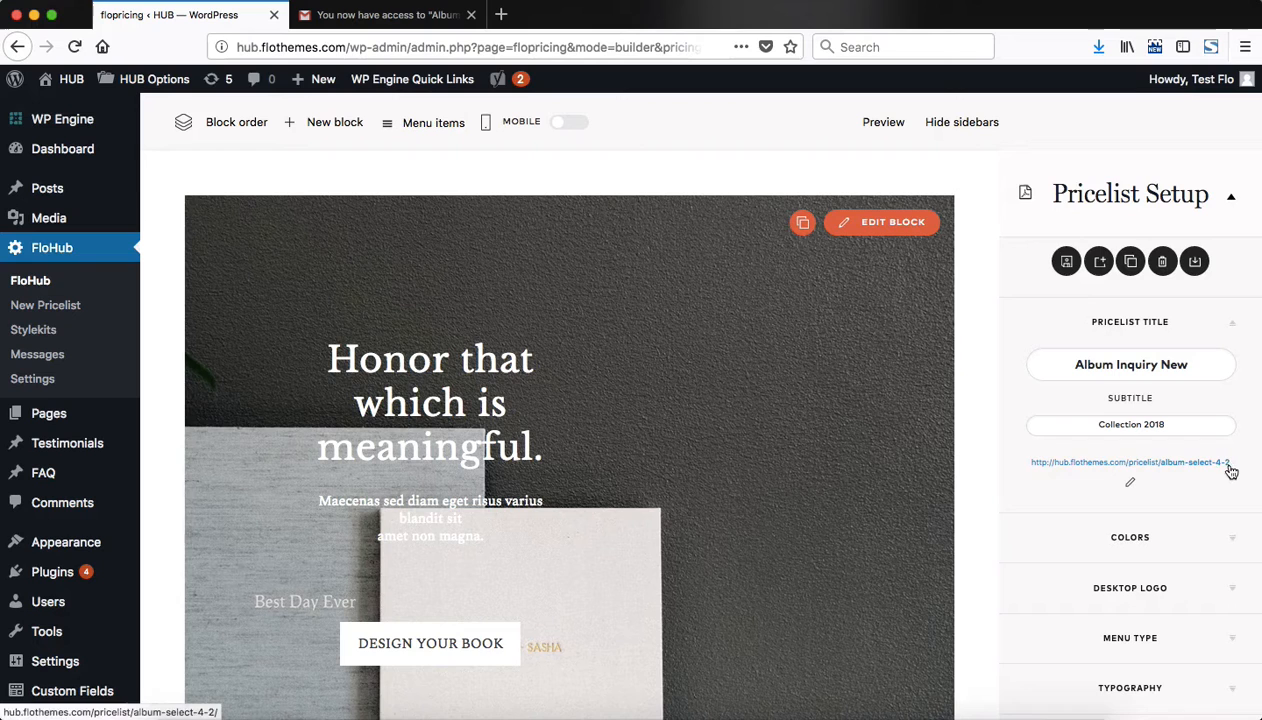
mouse_move(1130, 486)
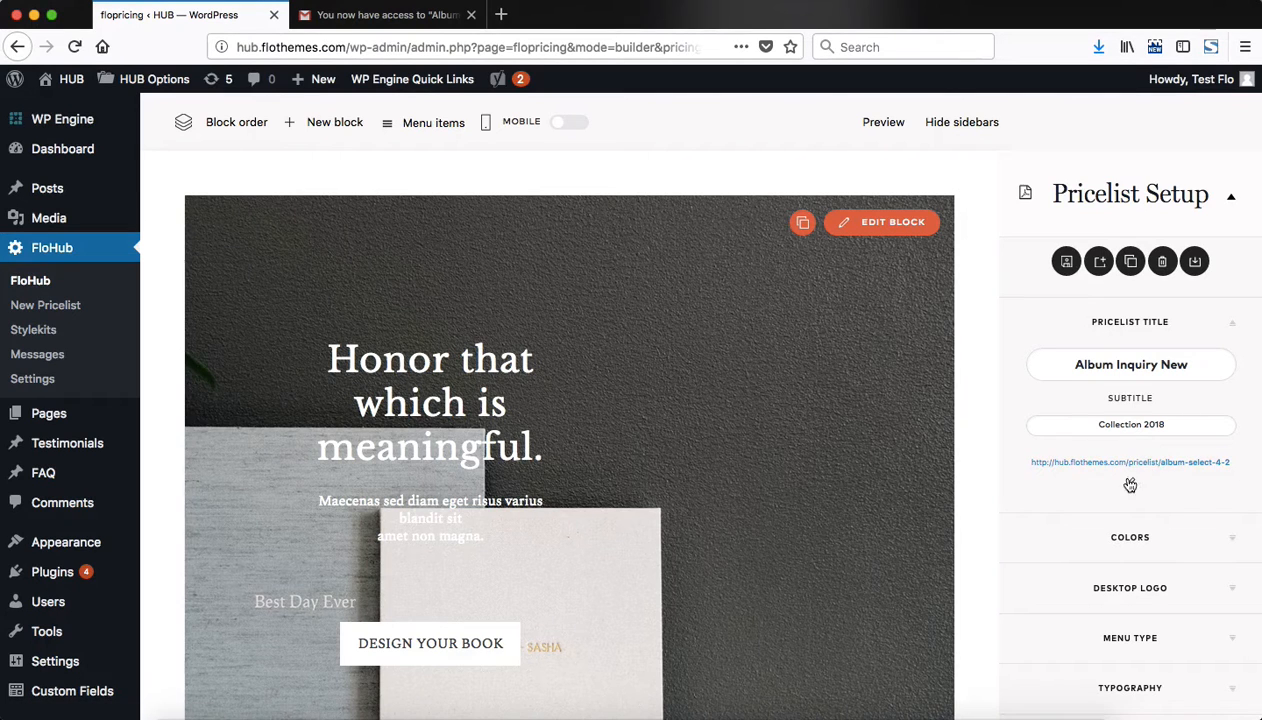
mouse_move(1120, 468)
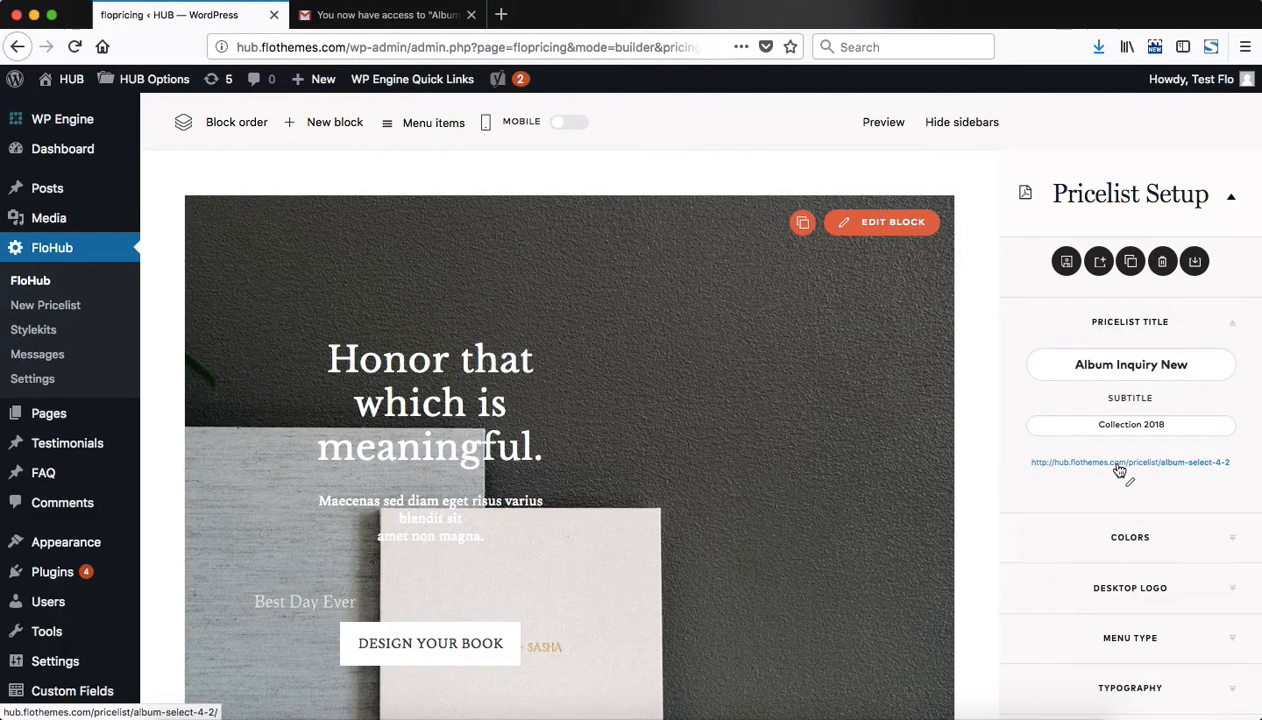
Step: View the 'Album Inquiry New' pricelist live from its public link and select its web address
click(1120, 462)
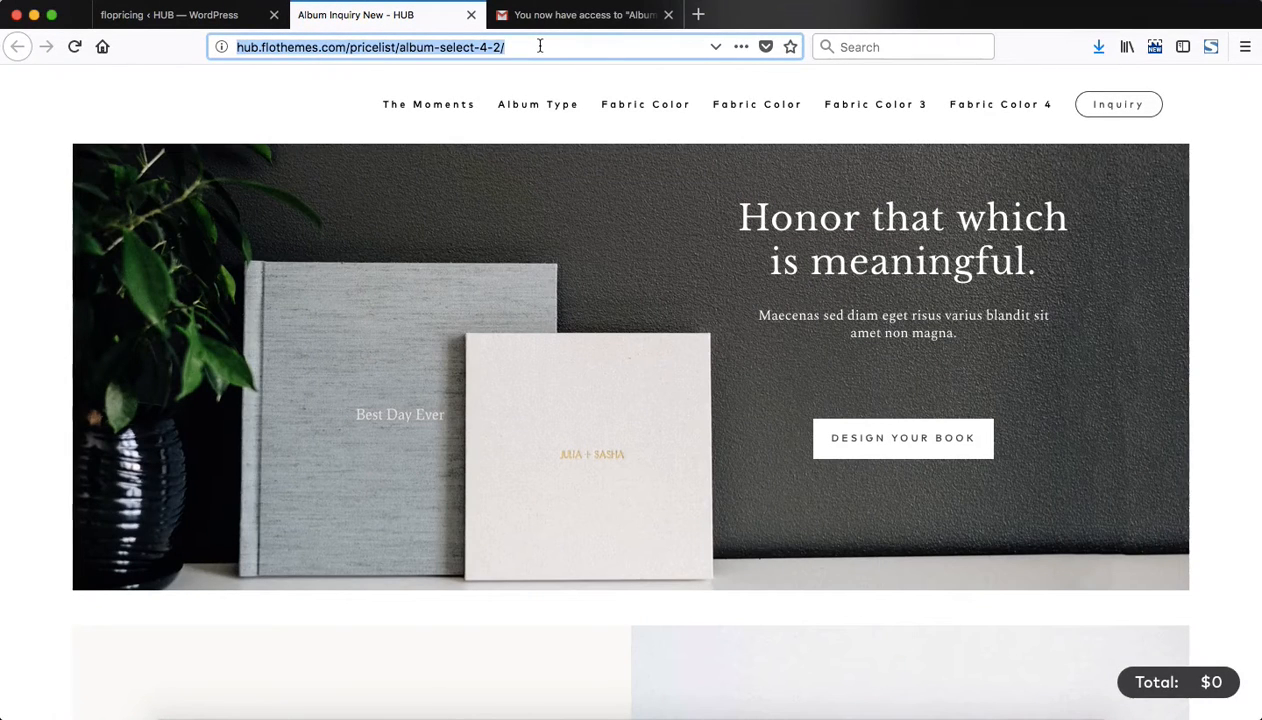
click(160, 14)
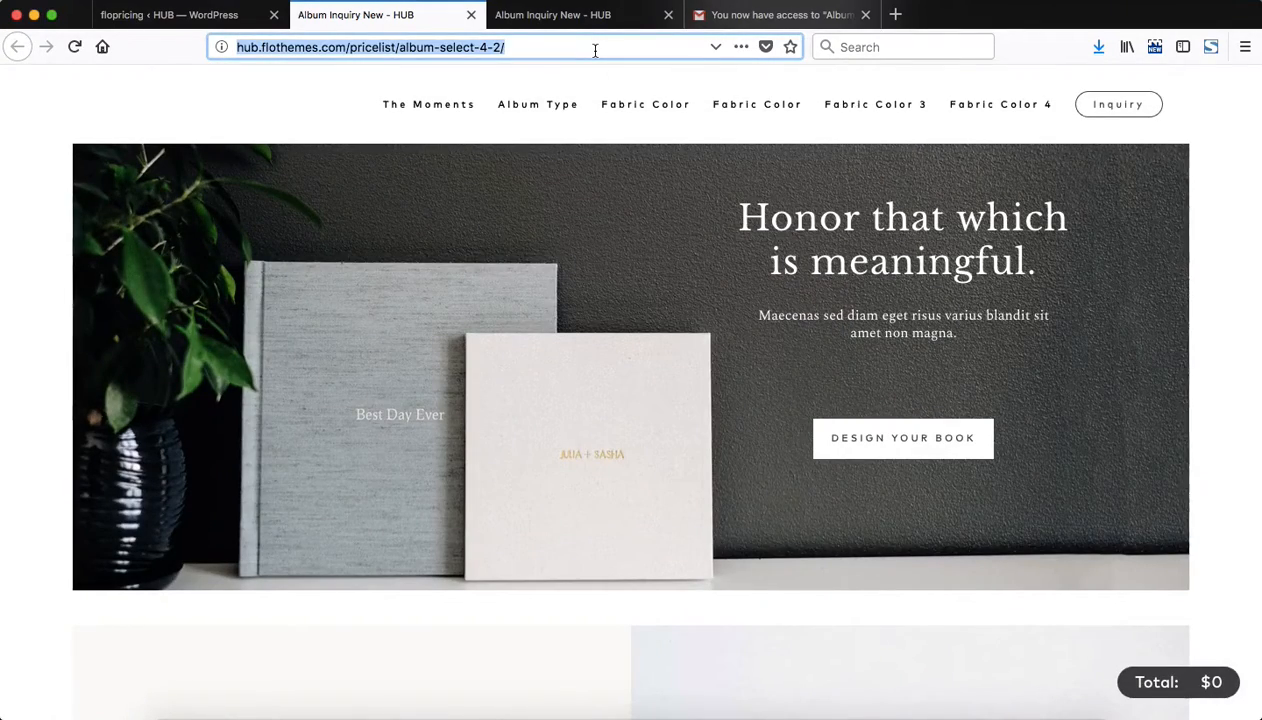
click(168, 14)
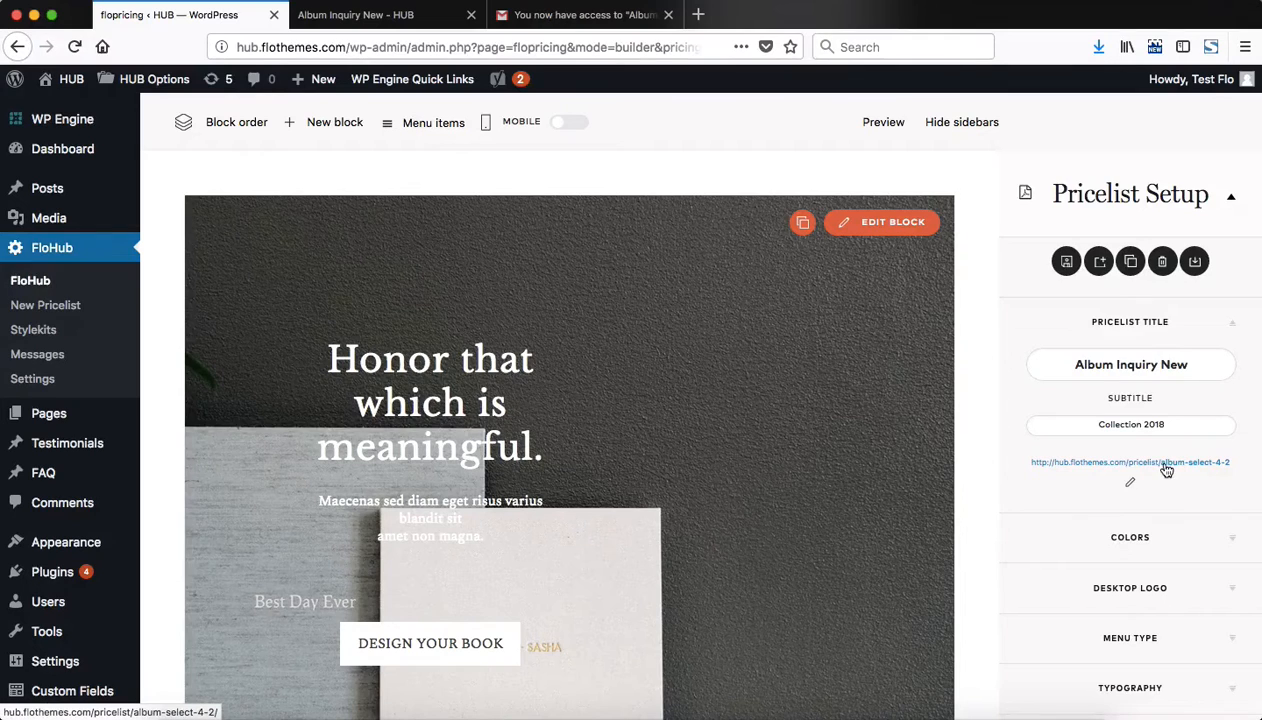
Step: Restrict the pricelist to selected users and view the emailed invitation with login details
scroll(down, 3)
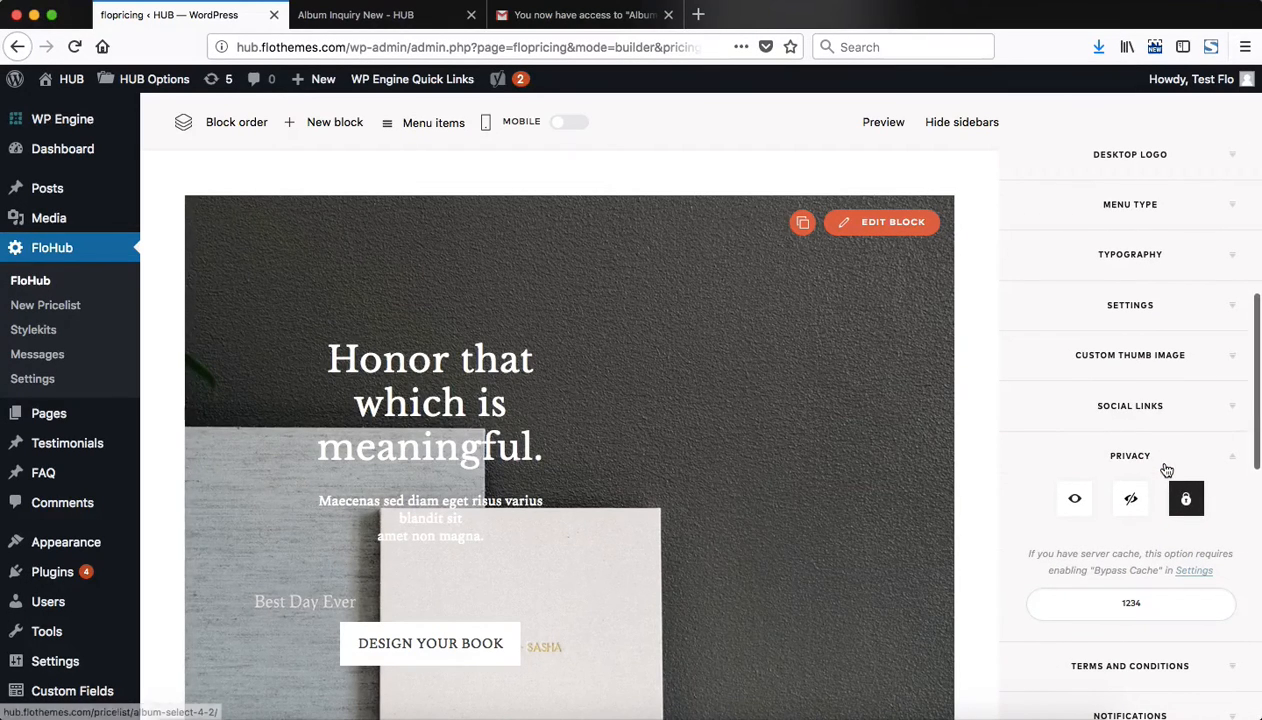
mouse_move(1074, 498)
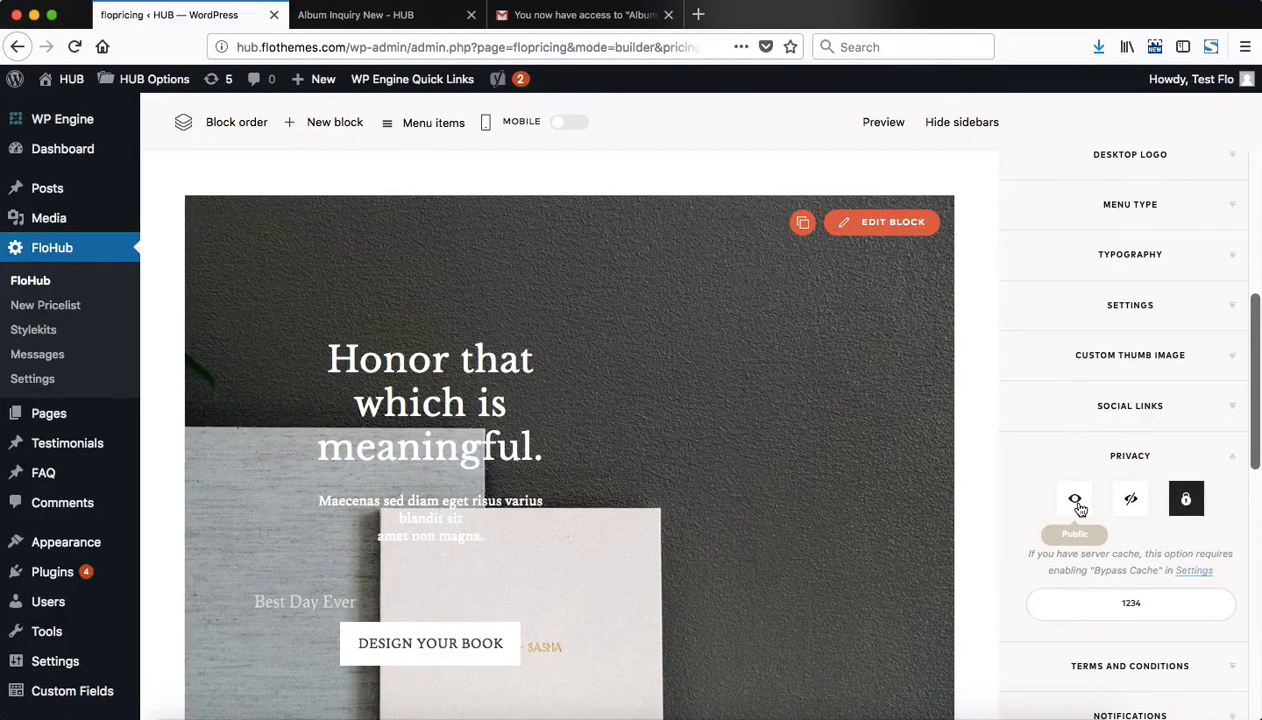
click(1074, 498)
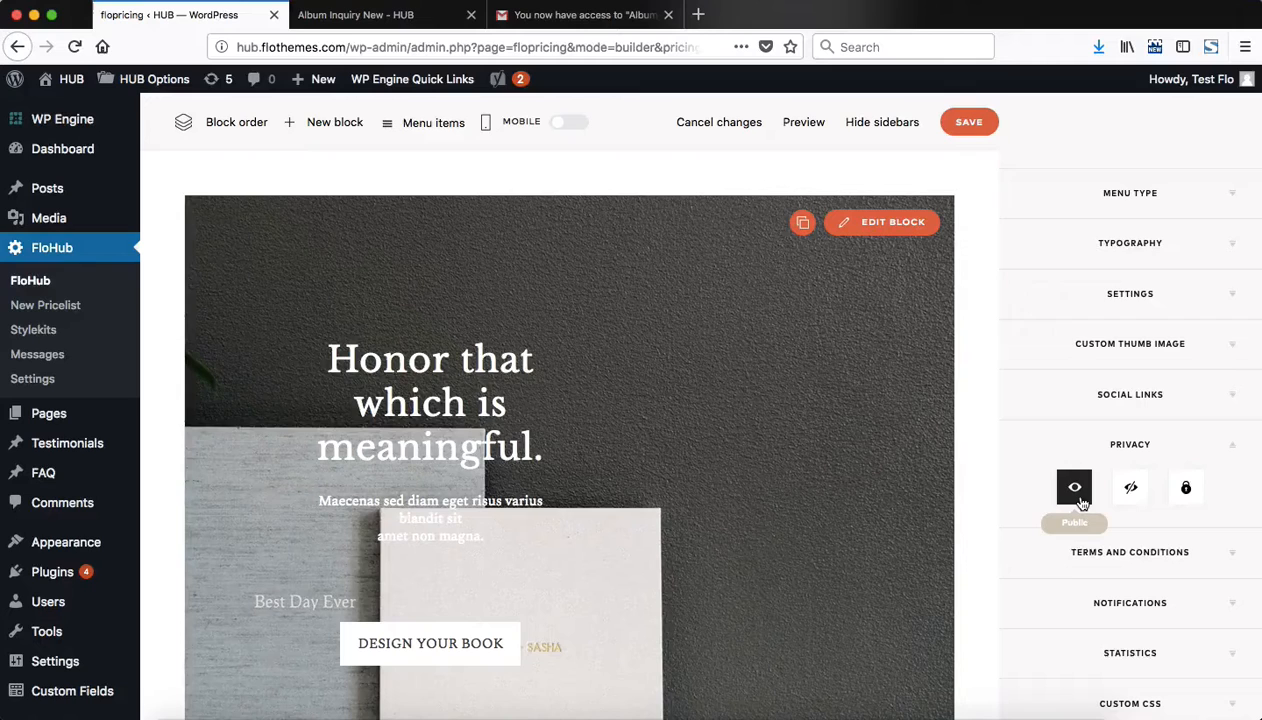
mouse_move(1116, 496)
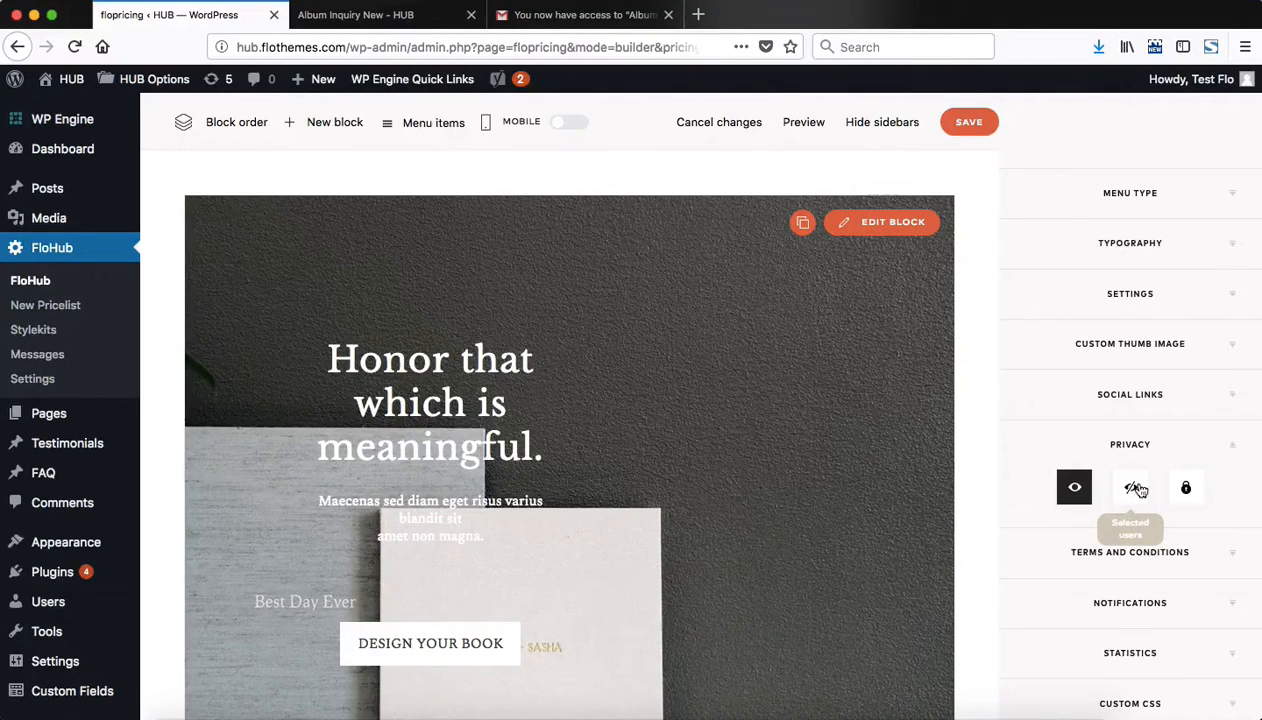
click(1130, 488)
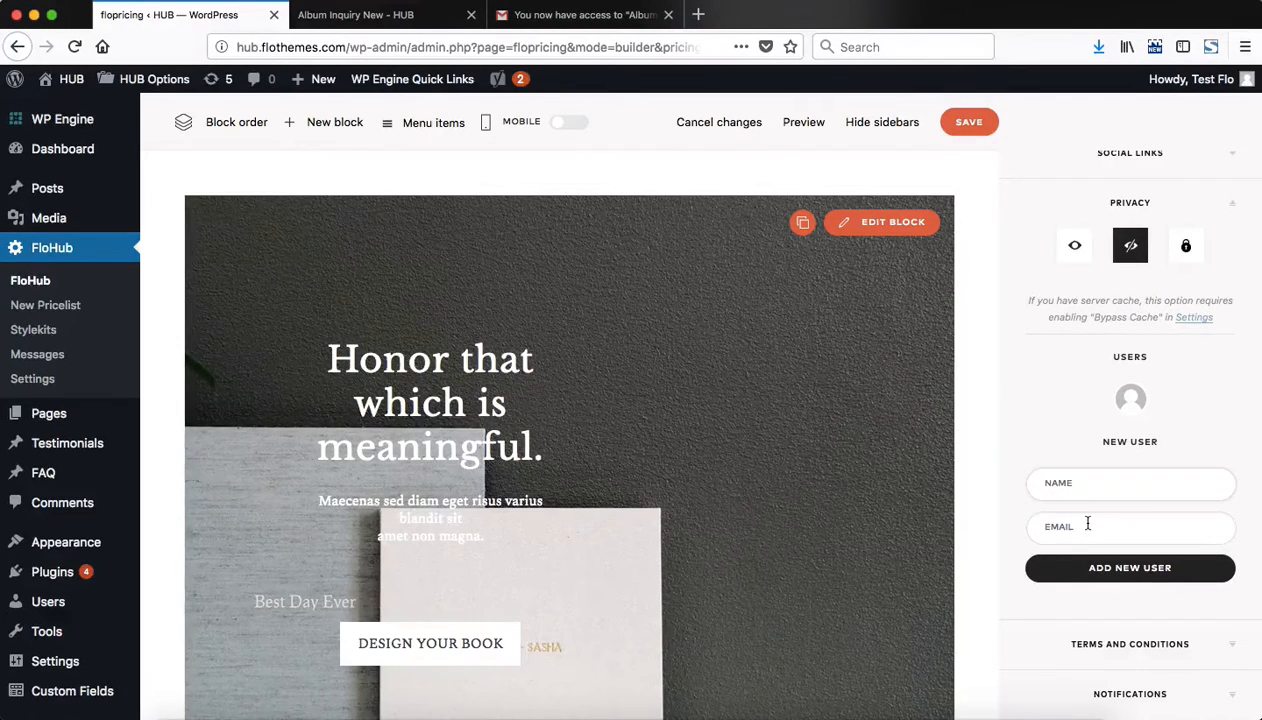
click(584, 14)
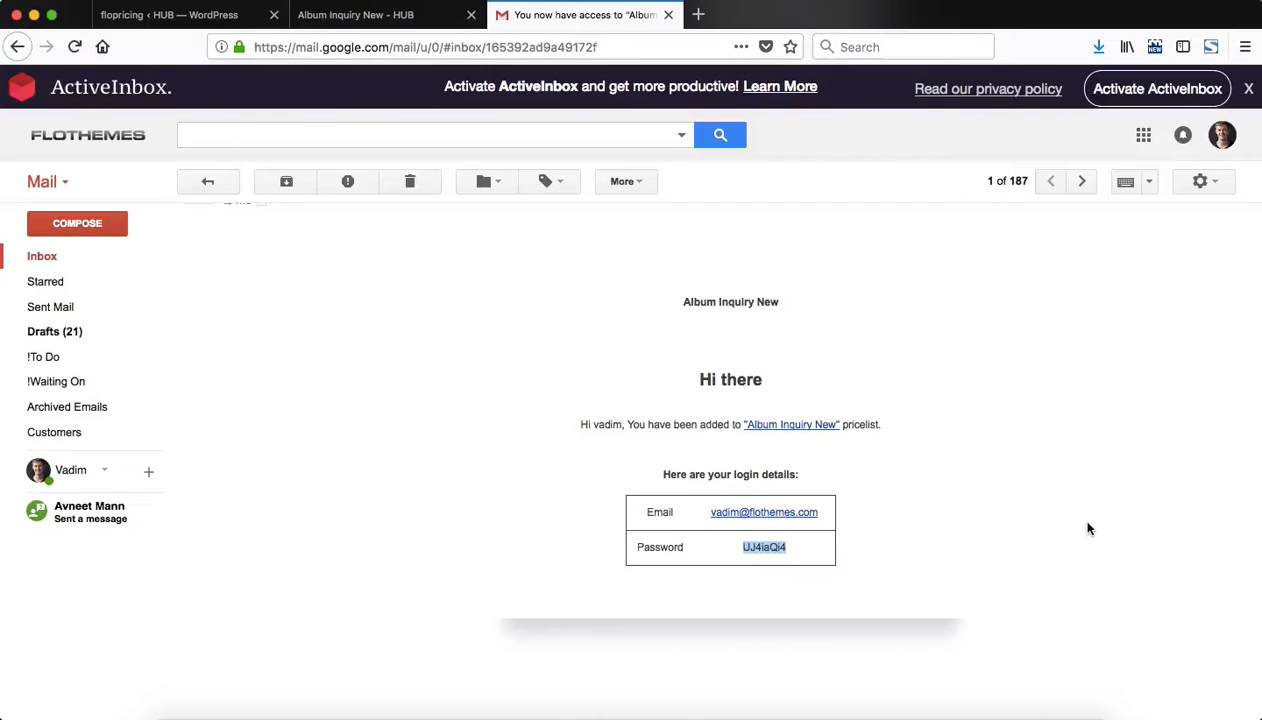
mouse_move(904, 532)
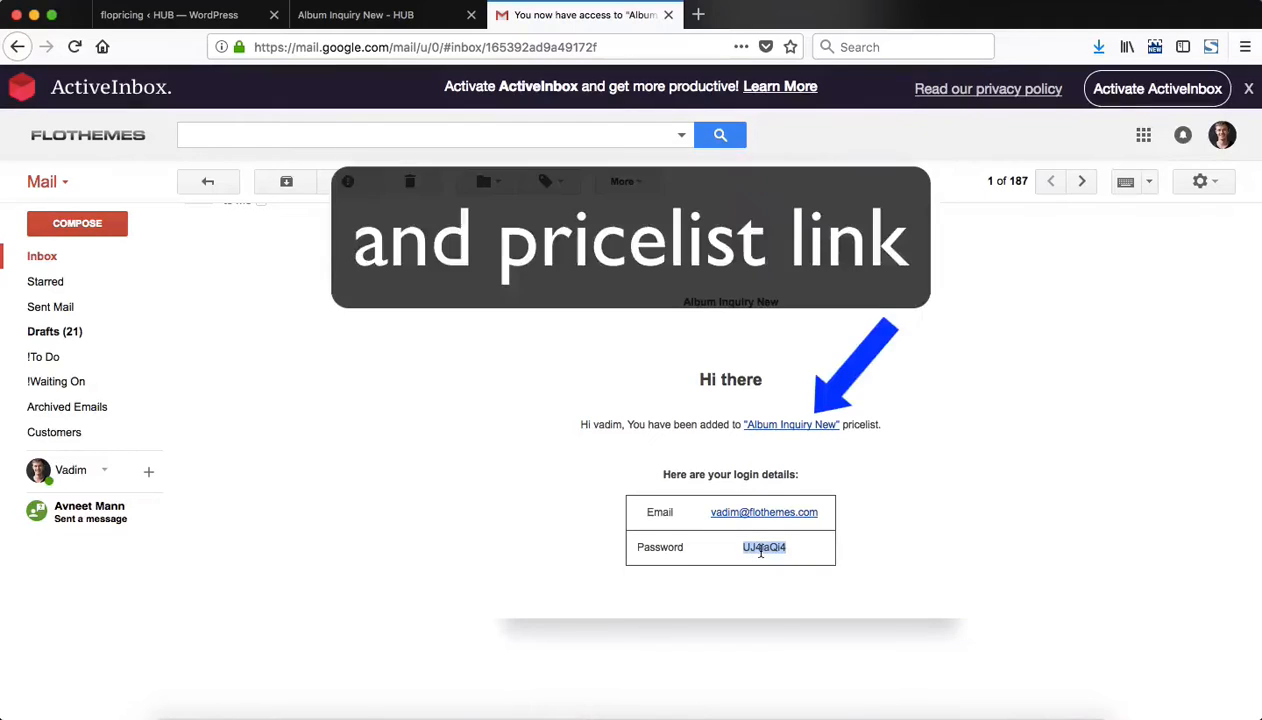
click(168, 14)
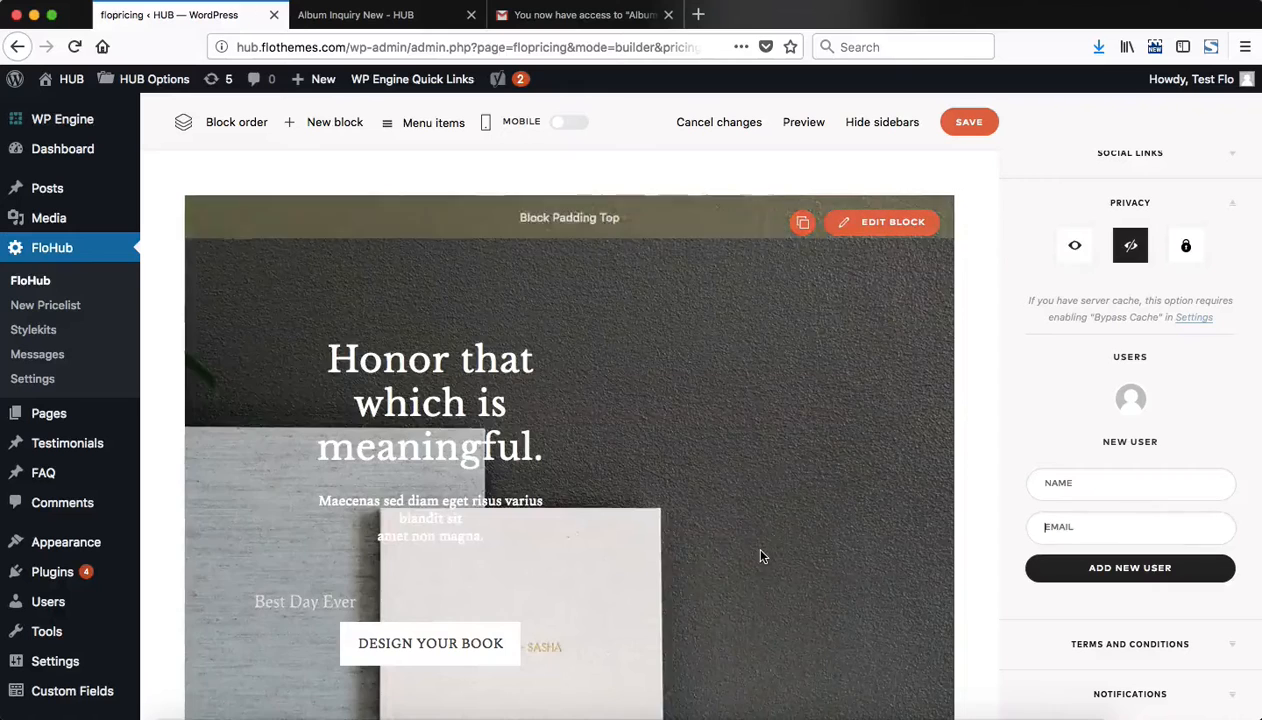
click(1186, 244)
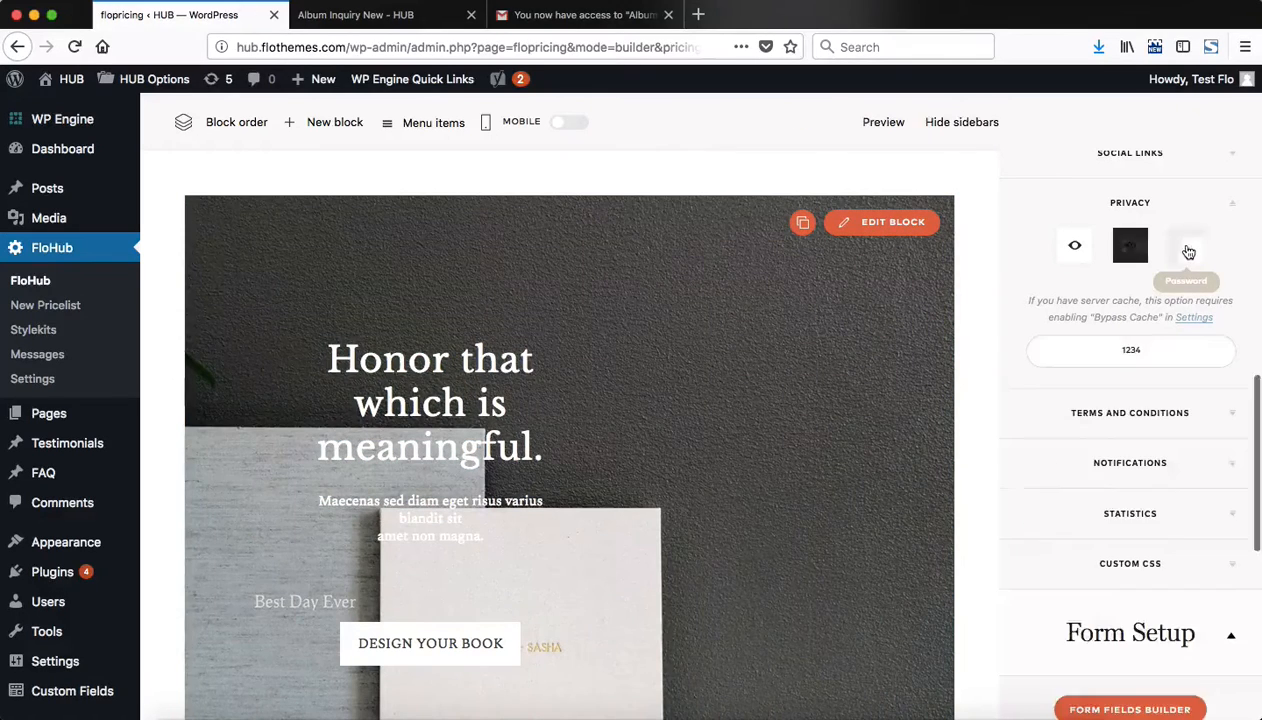
click(1186, 244)
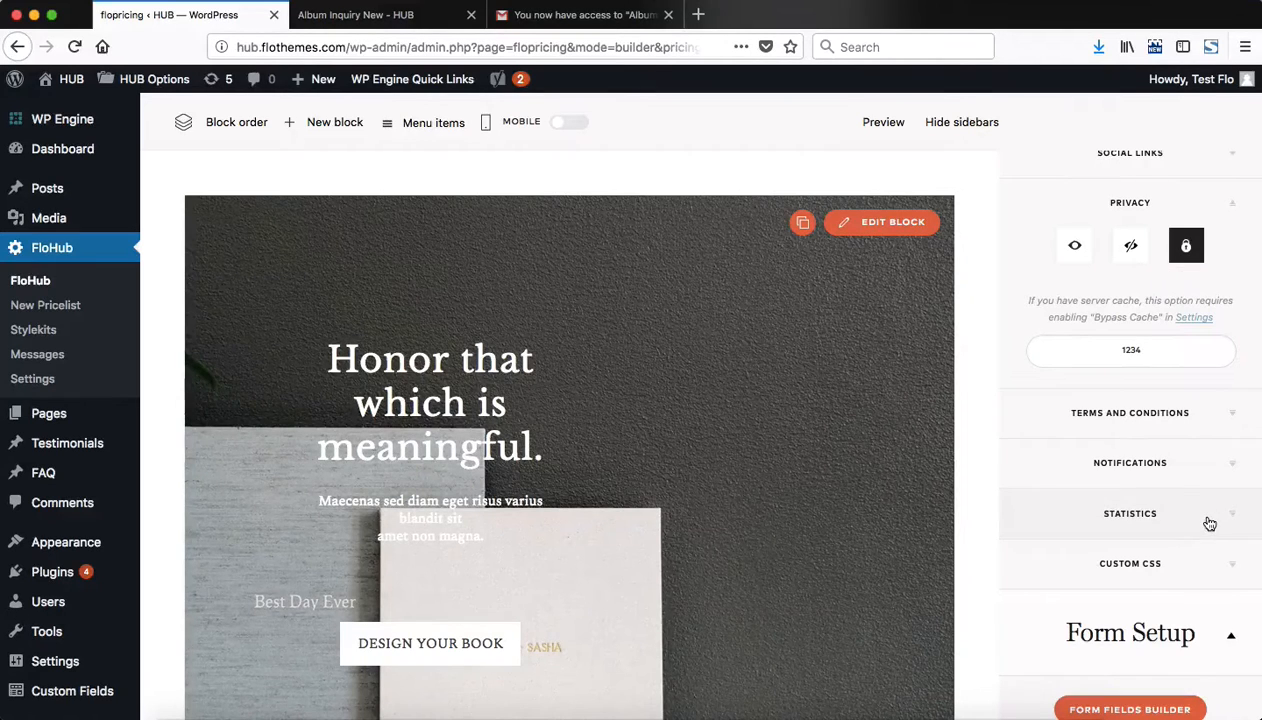
click(1130, 350)
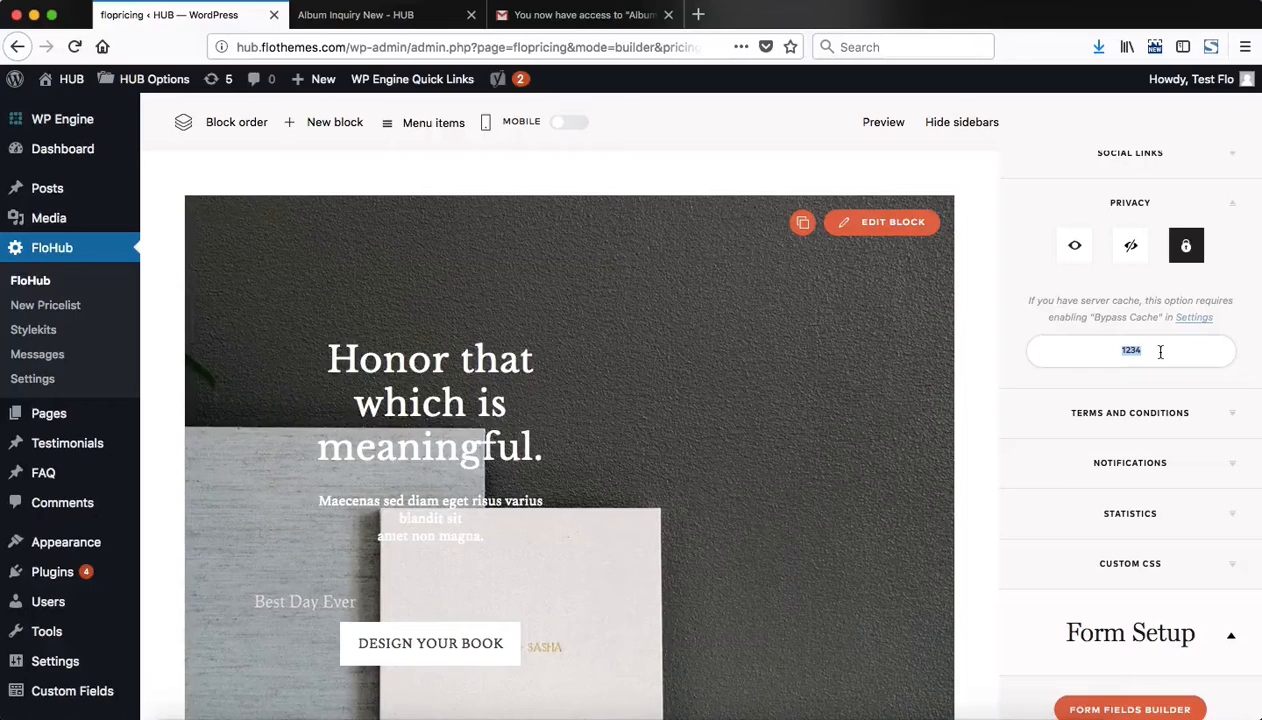
click(384, 14)
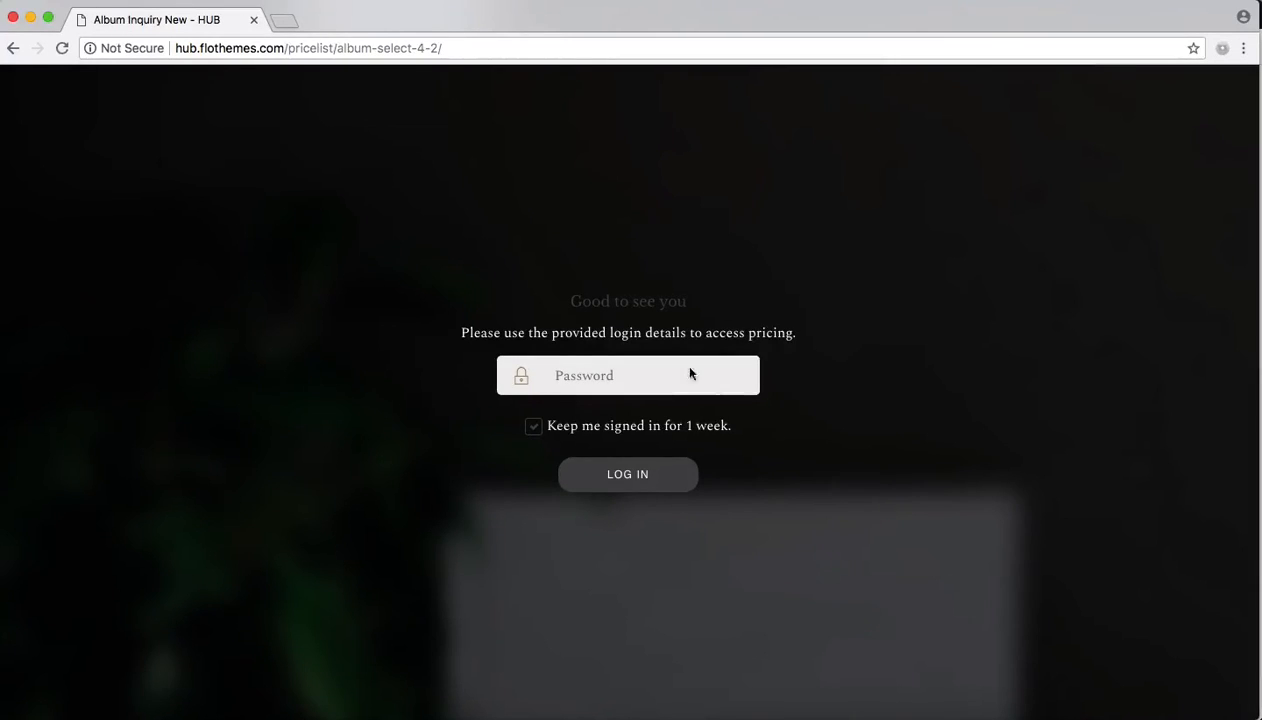
Step: Check the live pricelist's album content and running total, then resume the builder
click(628, 376)
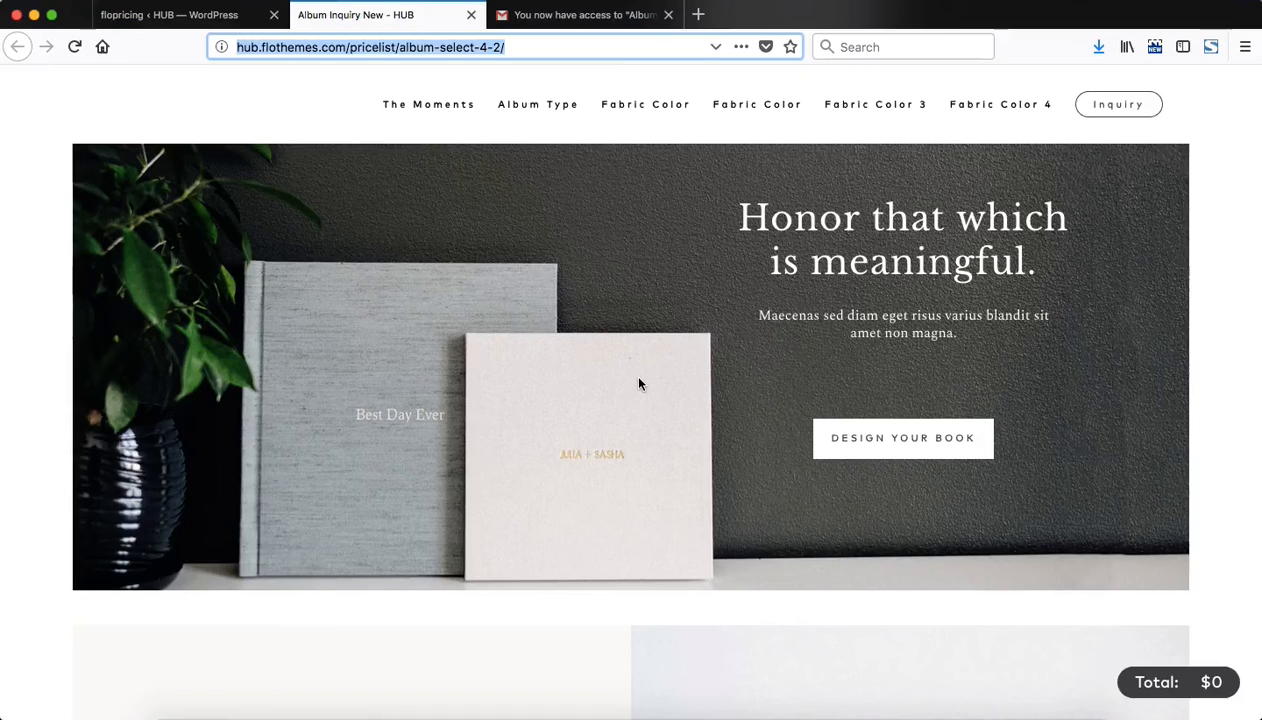
click(168, 14)
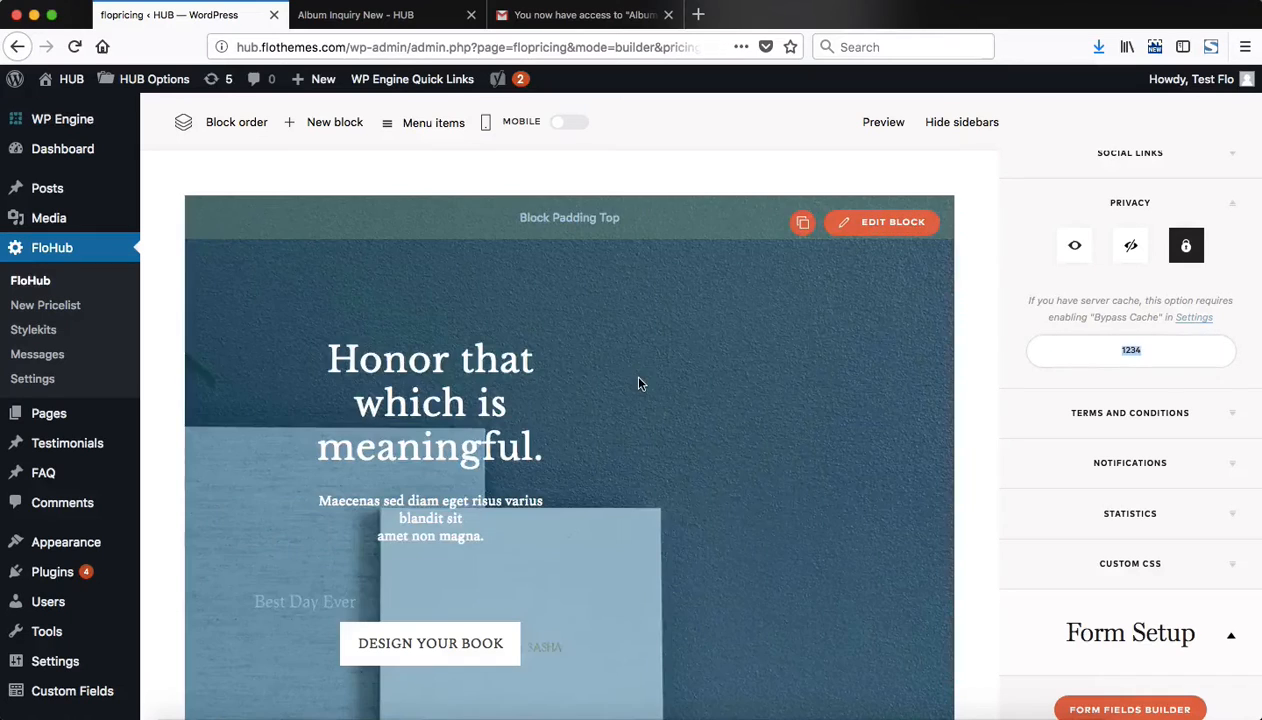